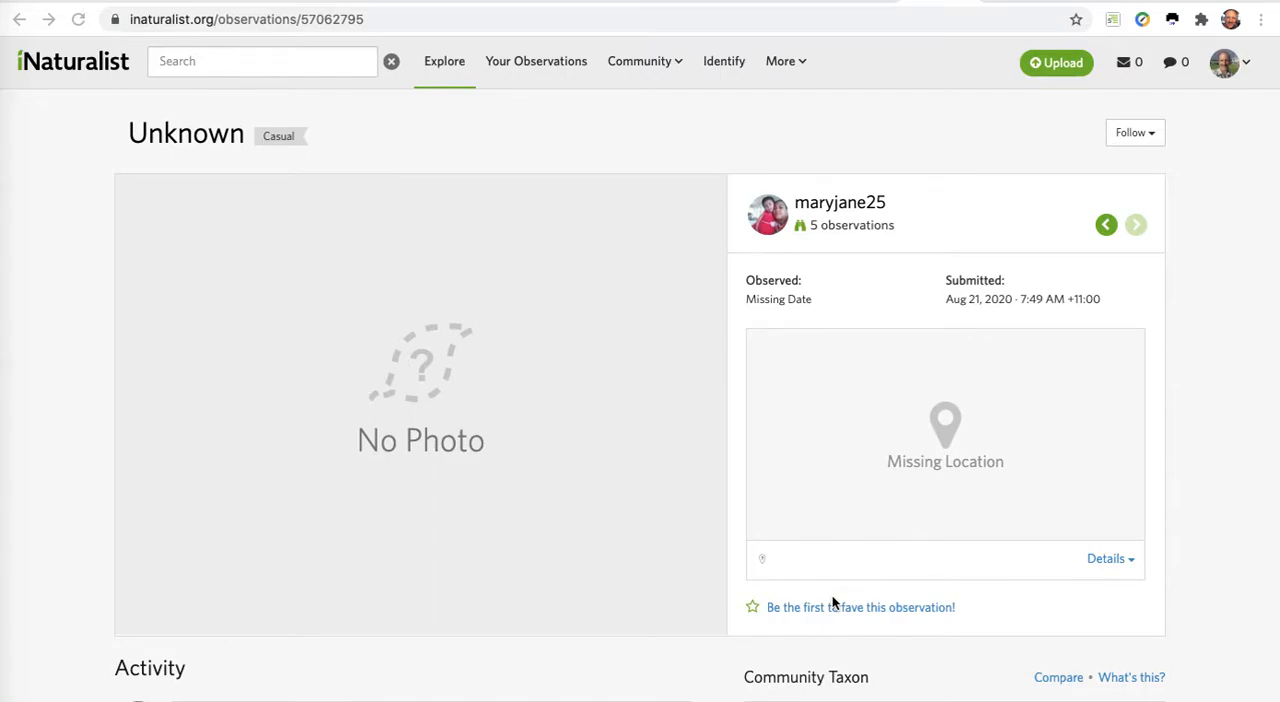
pyautogui.moveTo(844, 468)
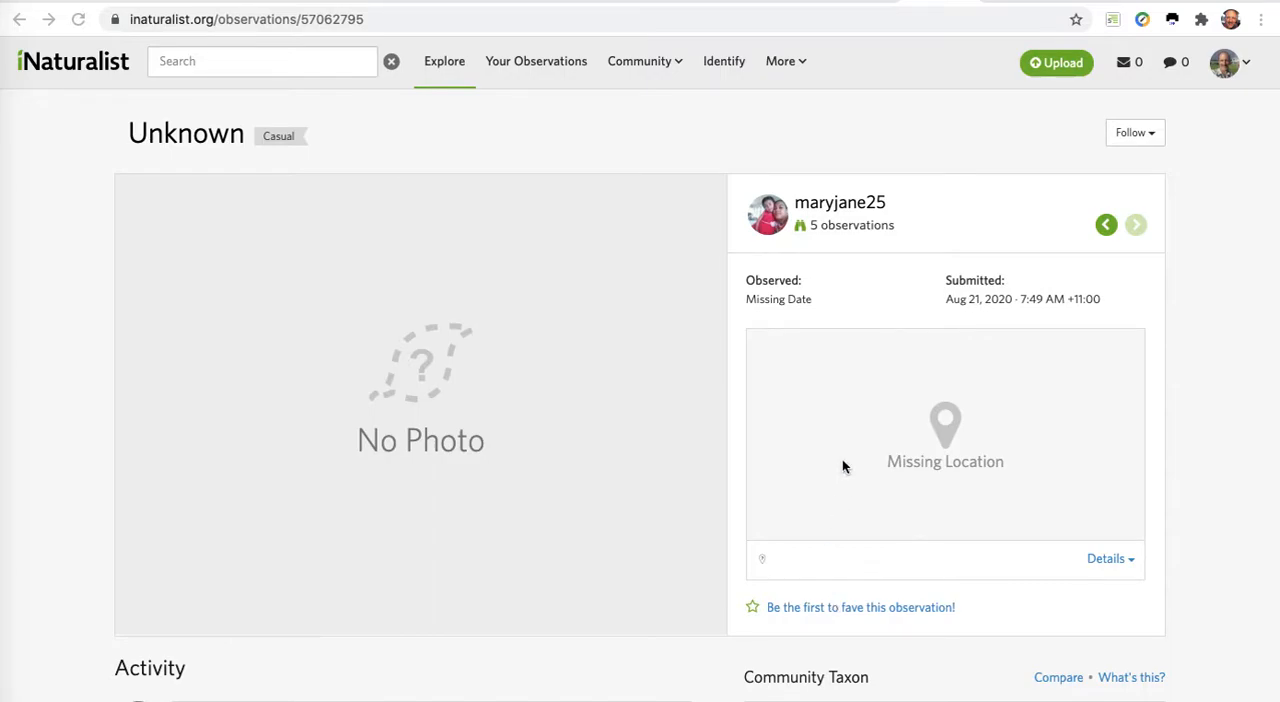
pyautogui.moveTo(674, 168)
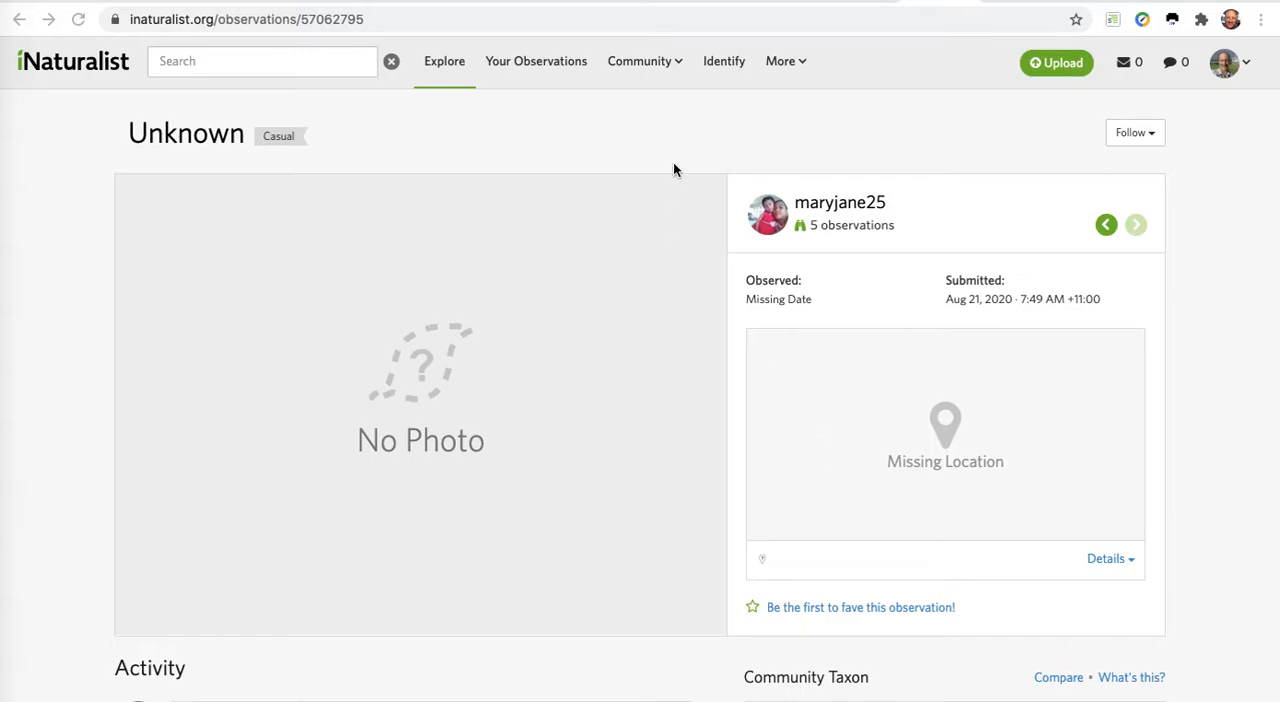
pyautogui.moveTo(518, 62)
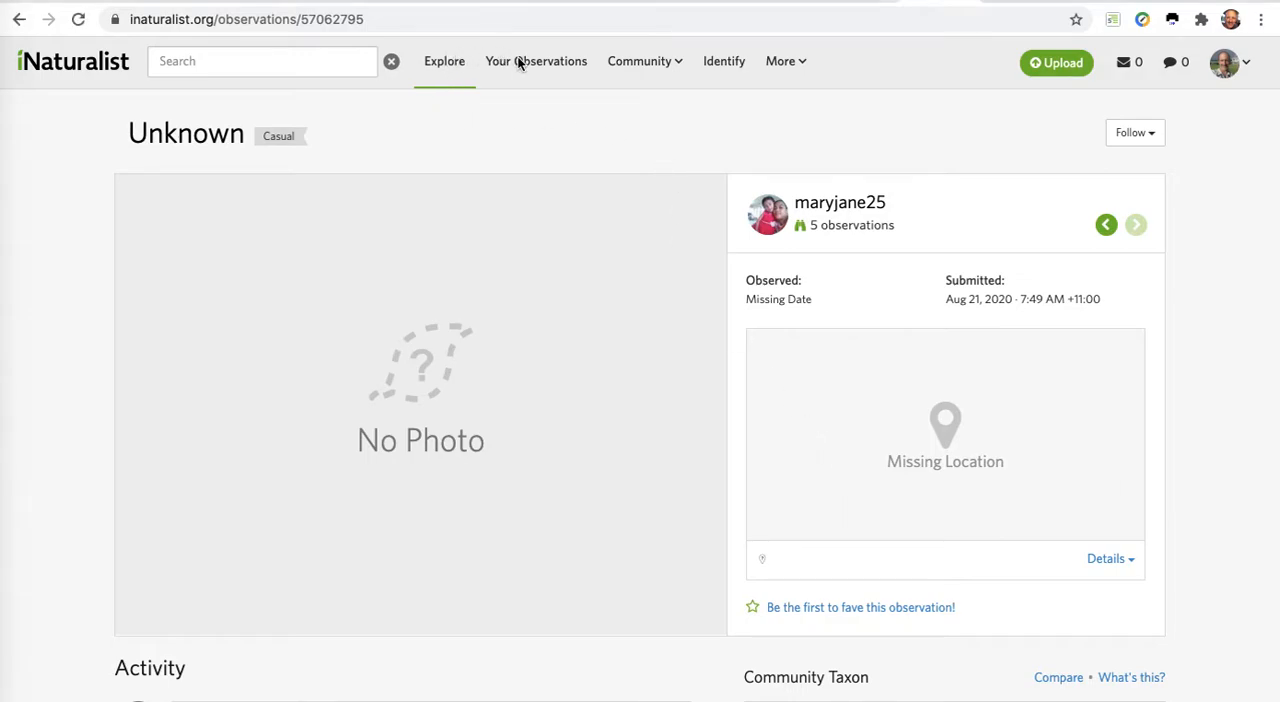
# Go to Your Observations to show my own 293-observation grid
pyautogui.click(536, 62)
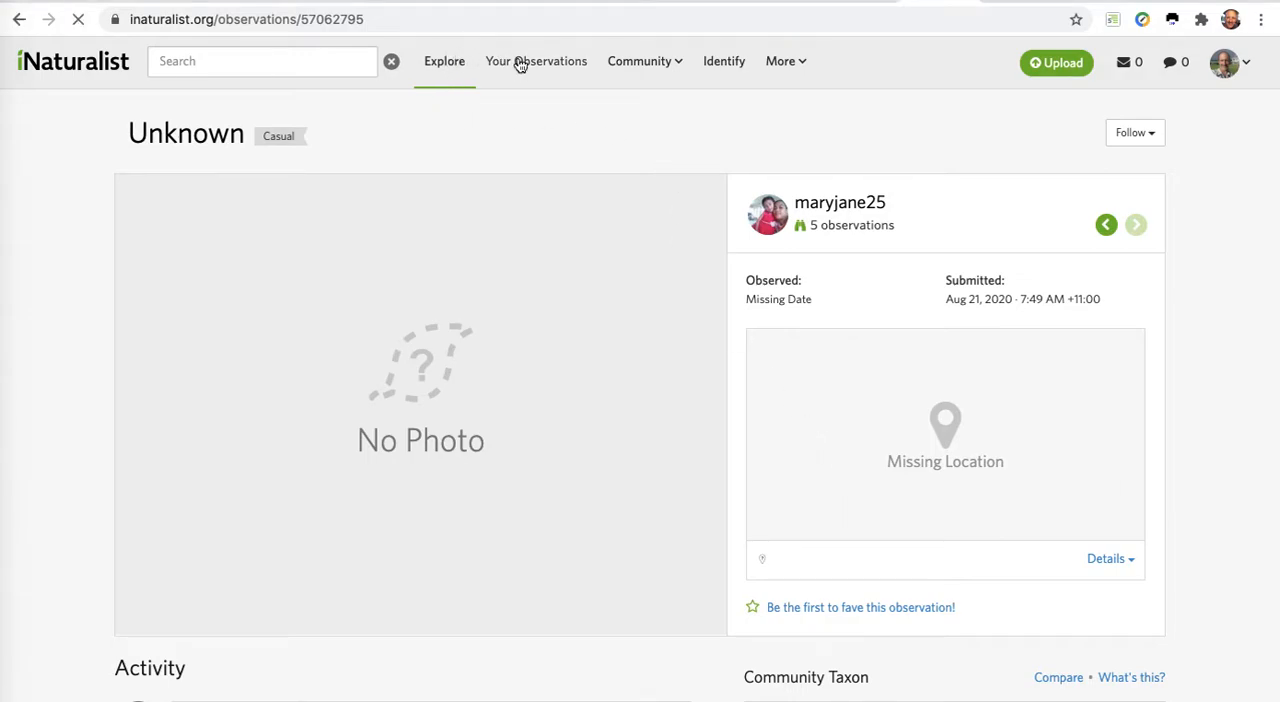
pyautogui.click(536, 62)
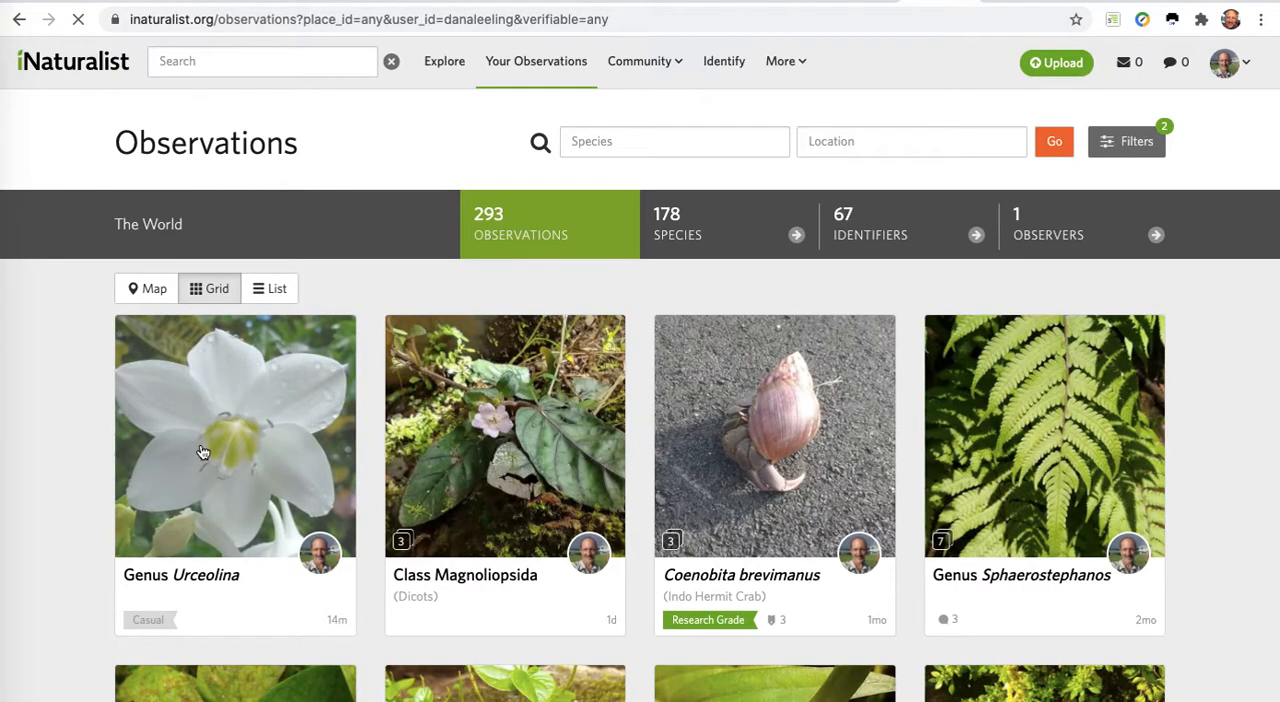
# Delete the Genus Urceolina test observation via Edit > Delete and confirm with Yes
pyautogui.click(236, 436)
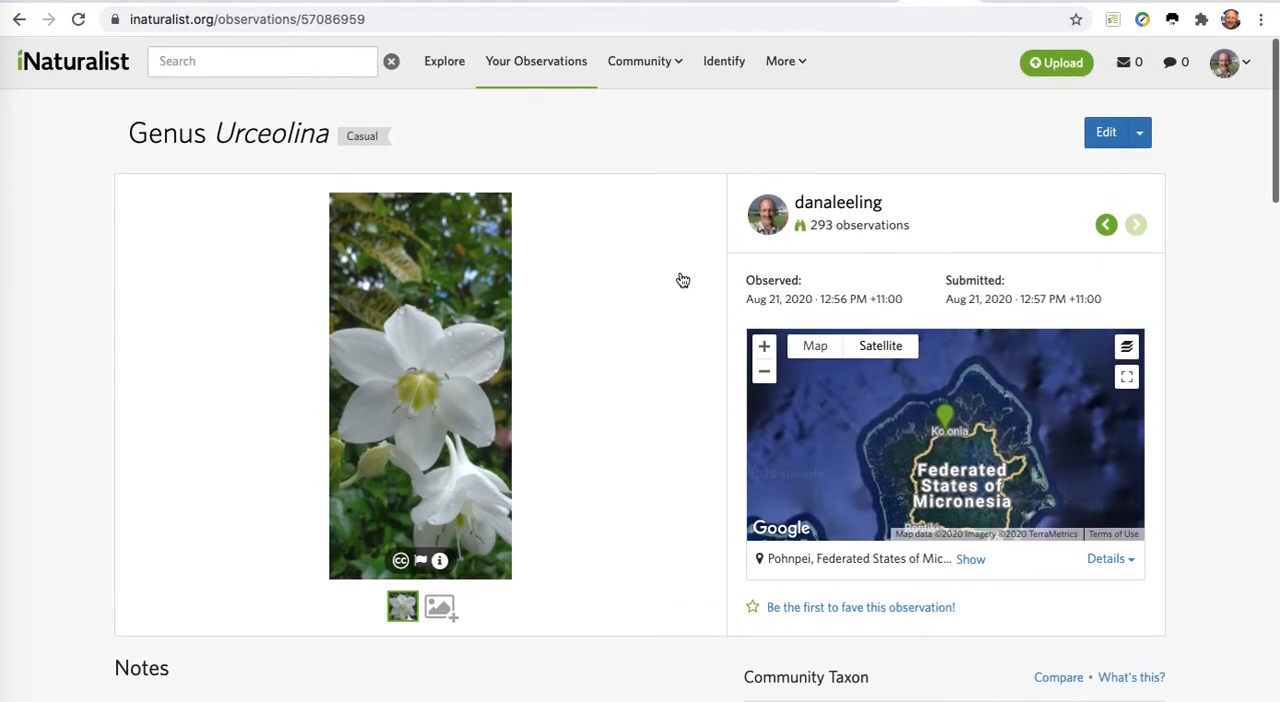
pyautogui.scroll(-3)
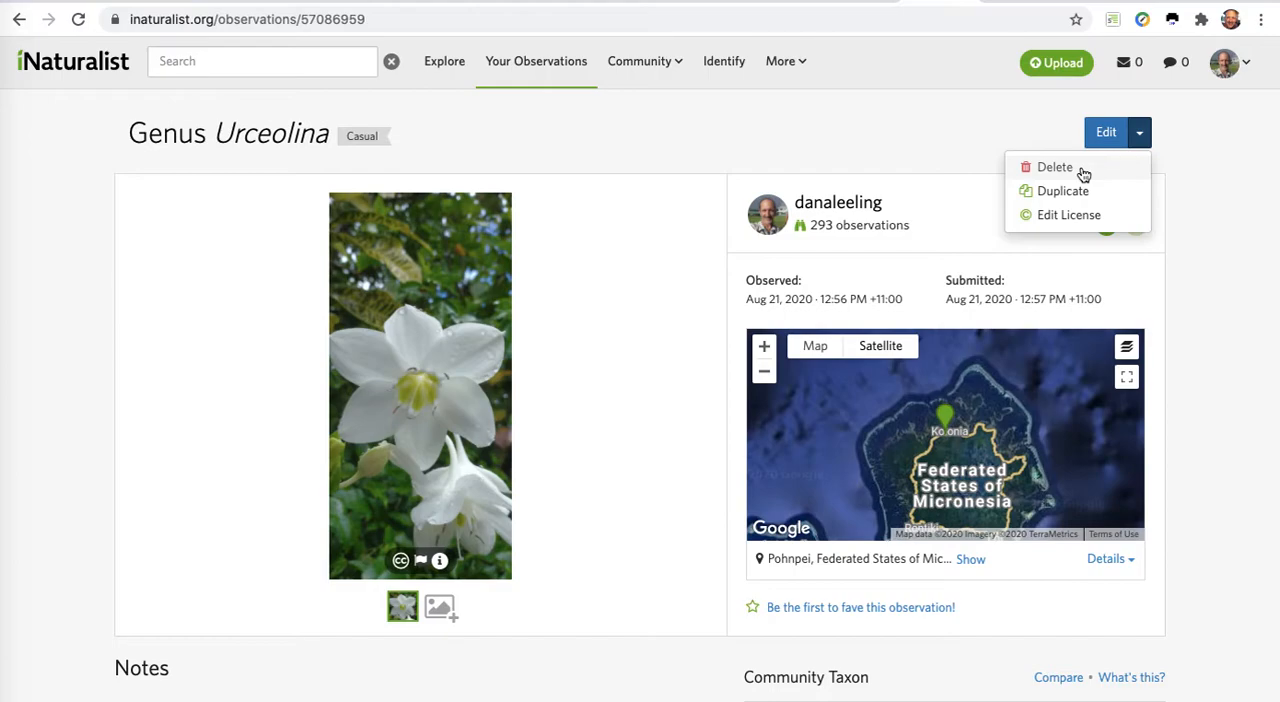
pyautogui.click(1054, 168)
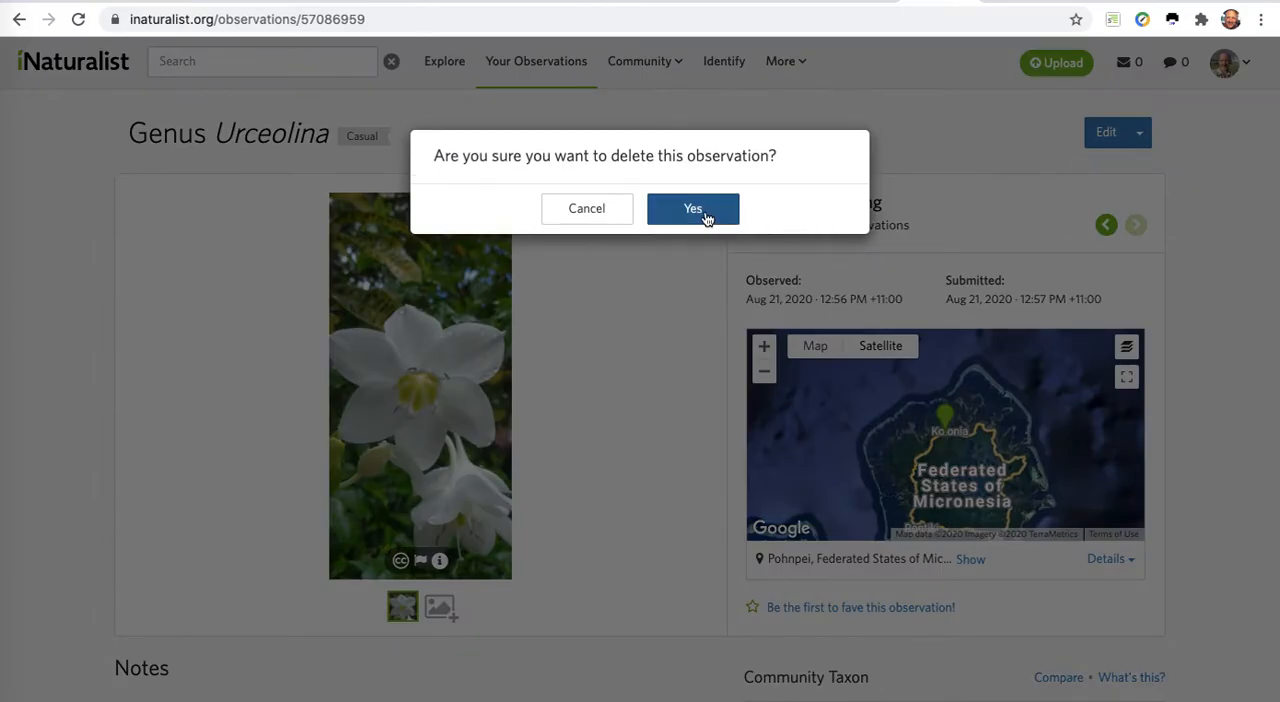
pyautogui.click(692, 208)
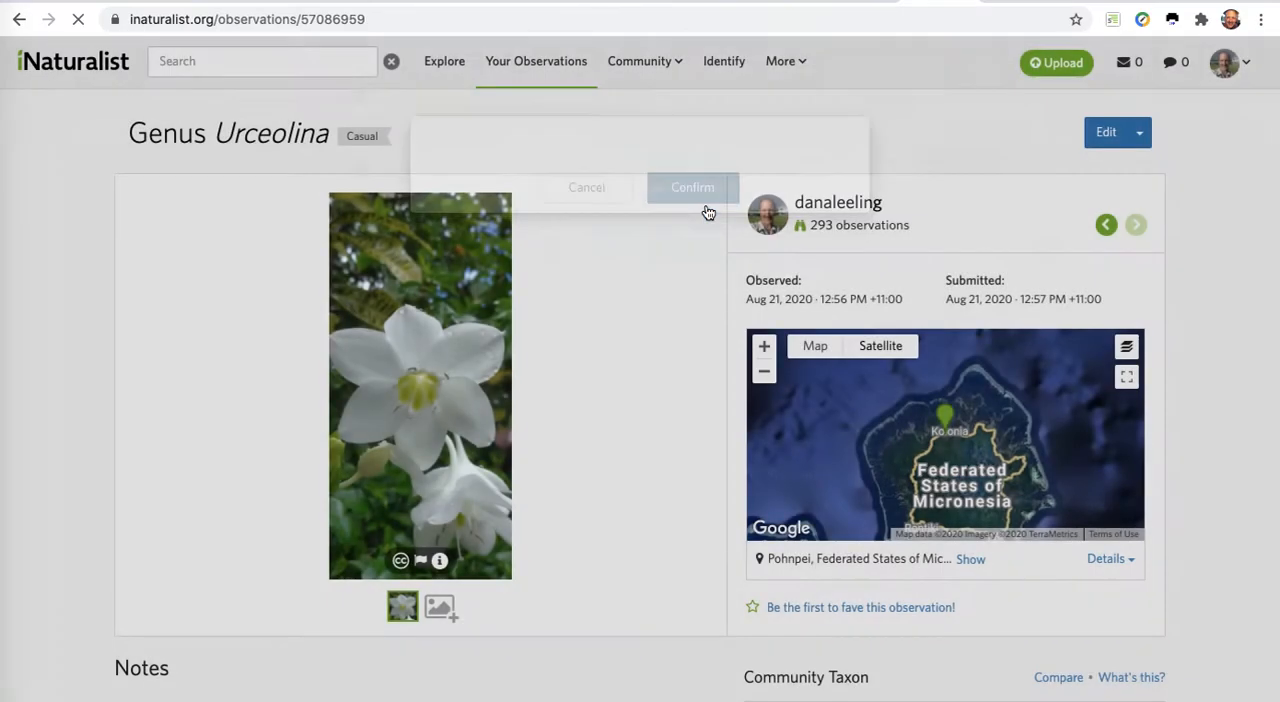
pyautogui.click(692, 186)
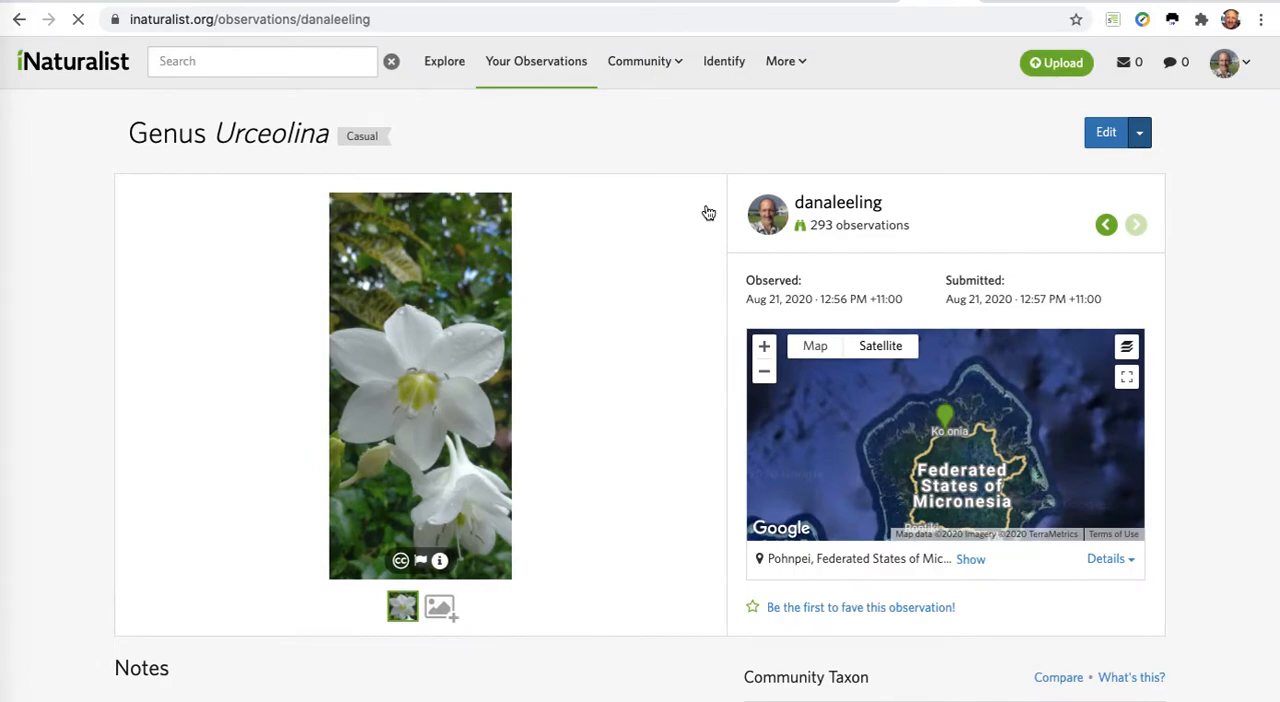
pyautogui.moveTo(620, 104)
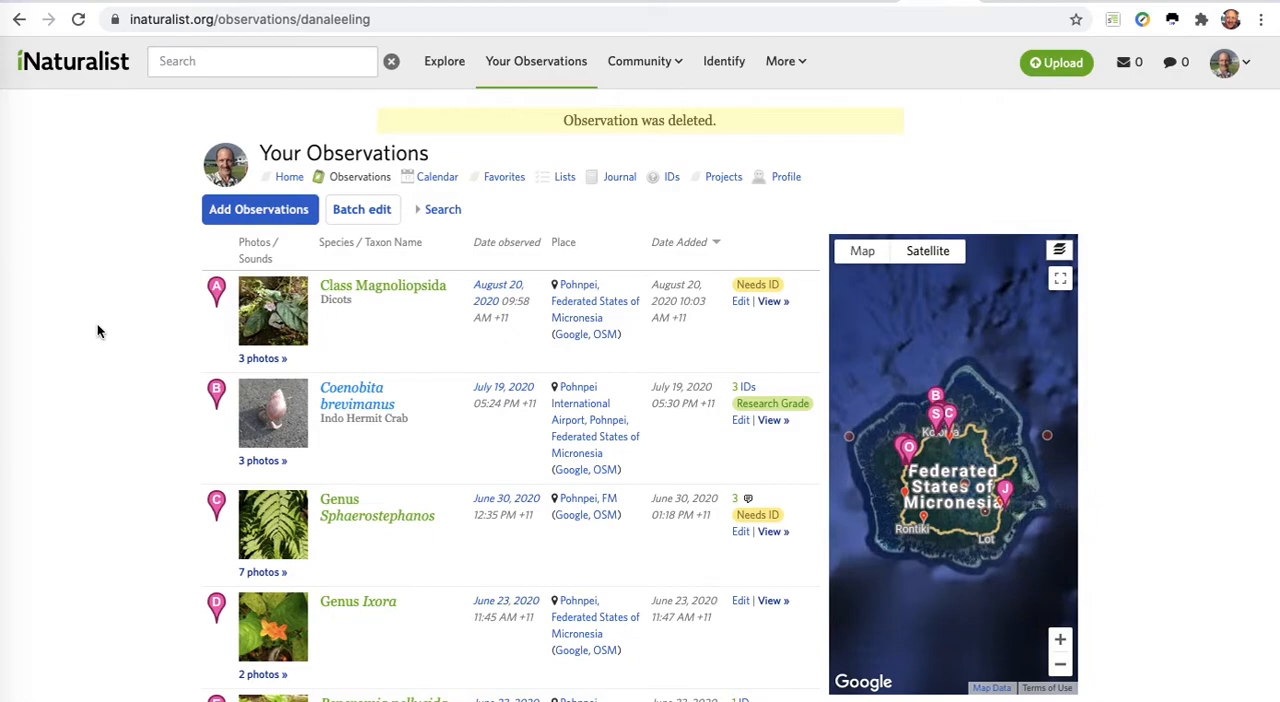
pyautogui.moveTo(164, 296)
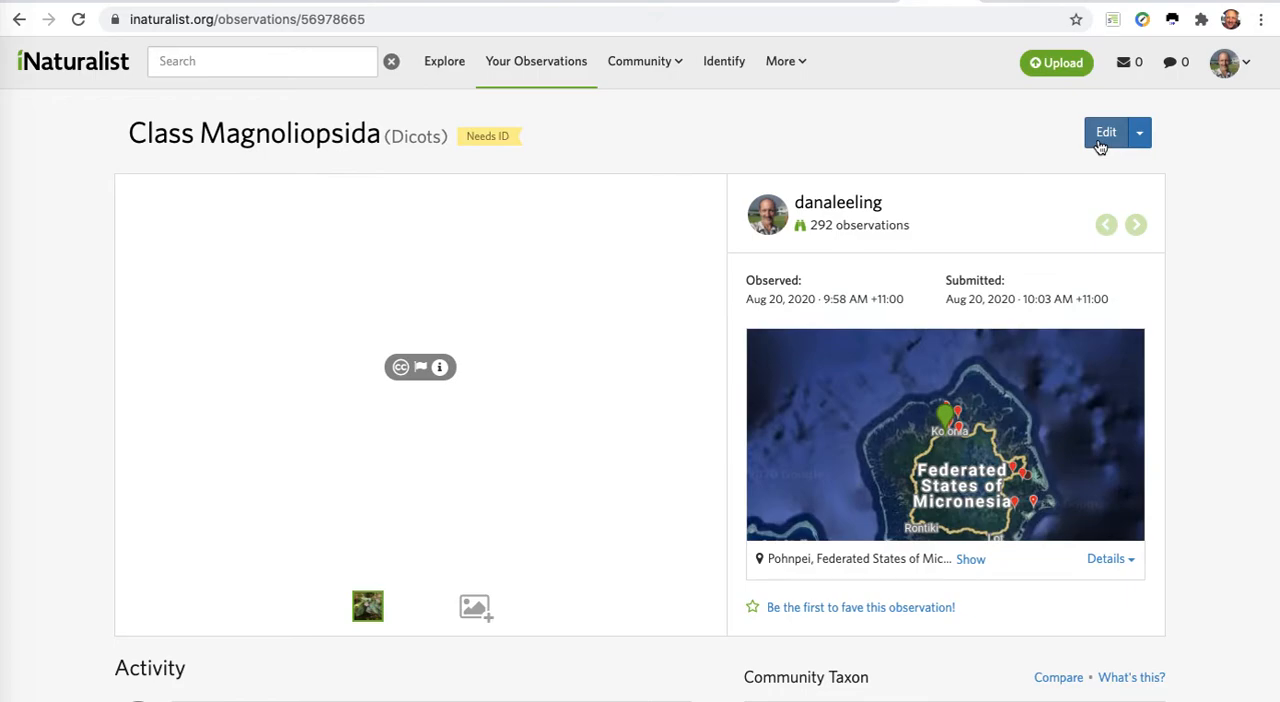
# Abandon the Class Magnoliopsida edit form and show its Delete/Duplicate/Edit License menu
pyautogui.click(1106, 132)
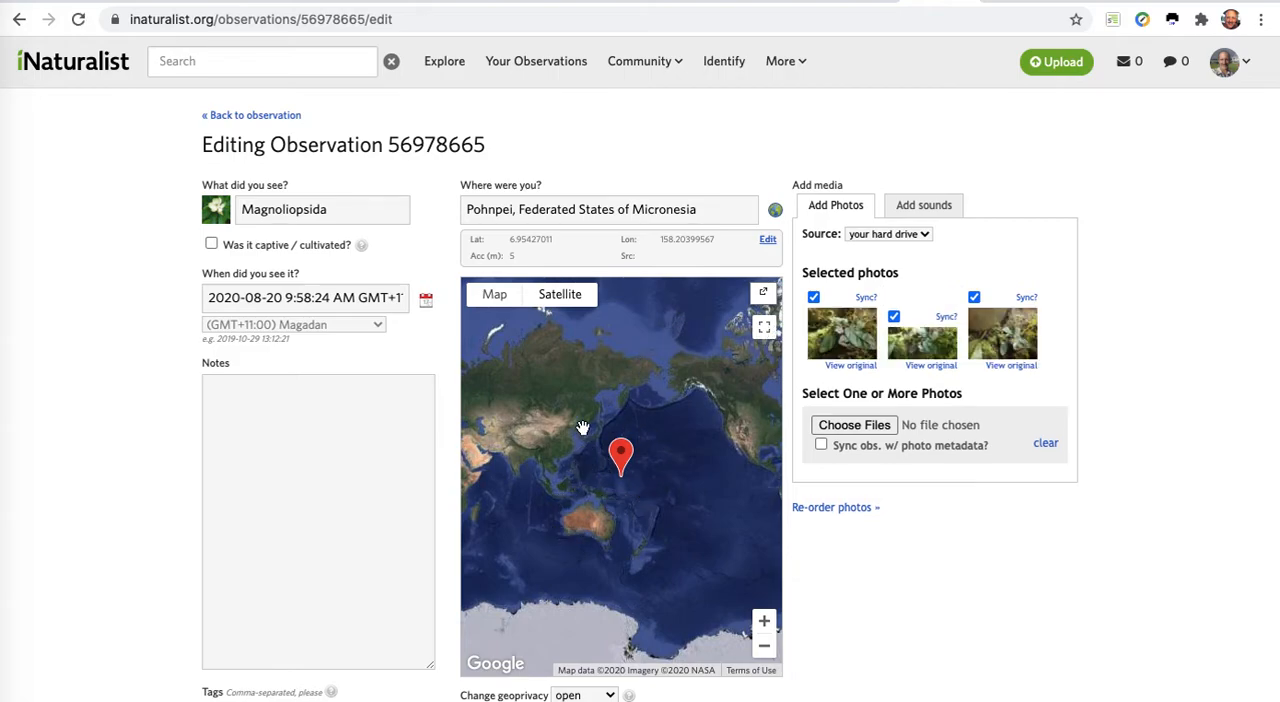
pyautogui.click(768, 238)
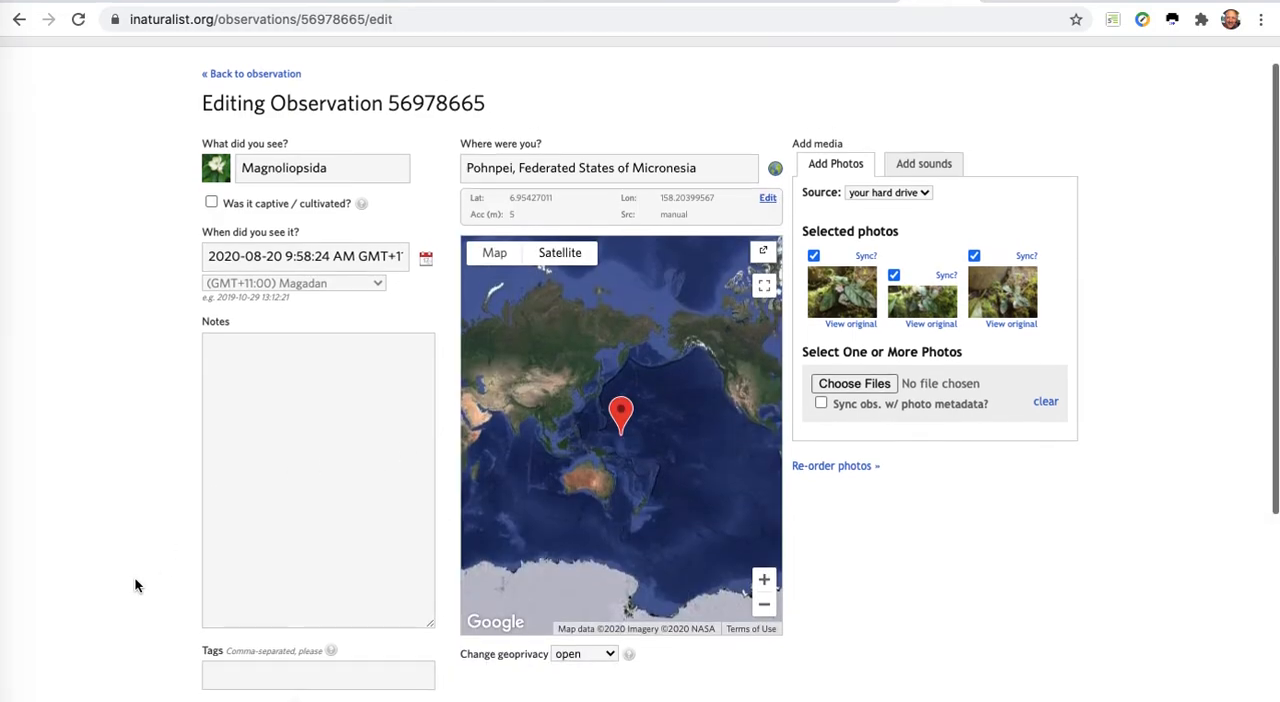
pyautogui.scroll(-3)
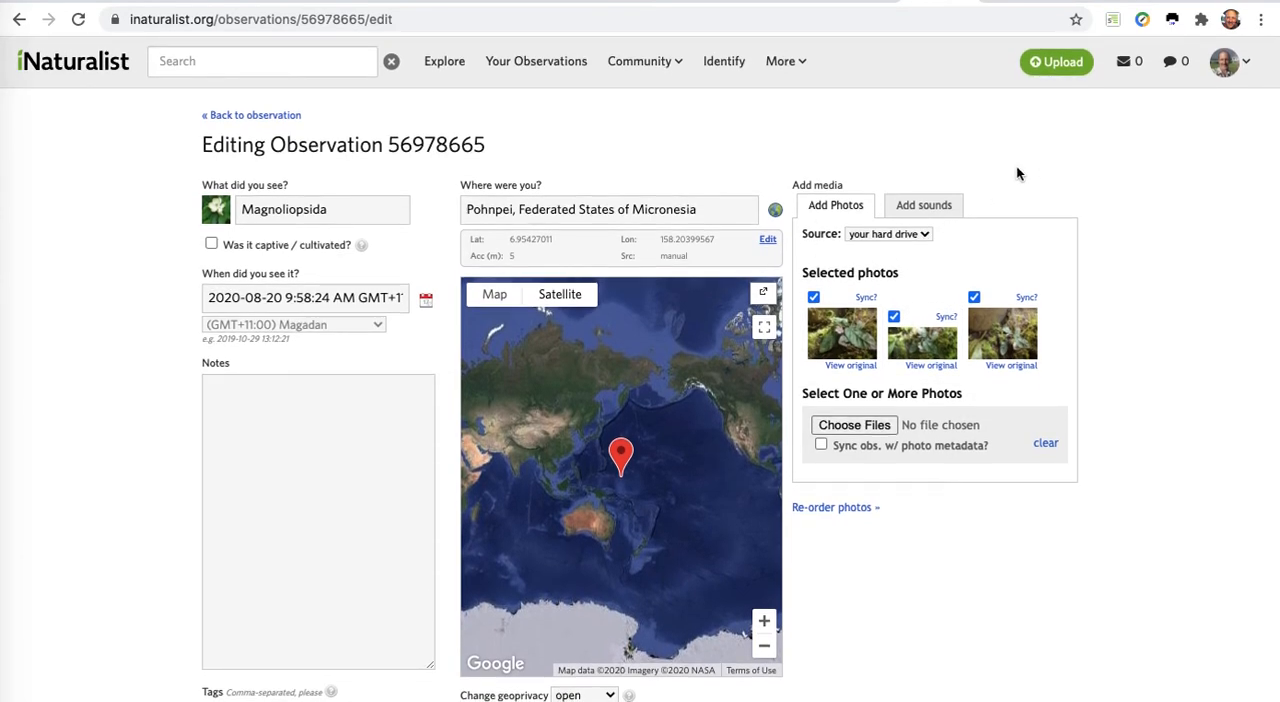
pyautogui.moveTo(1052, 154)
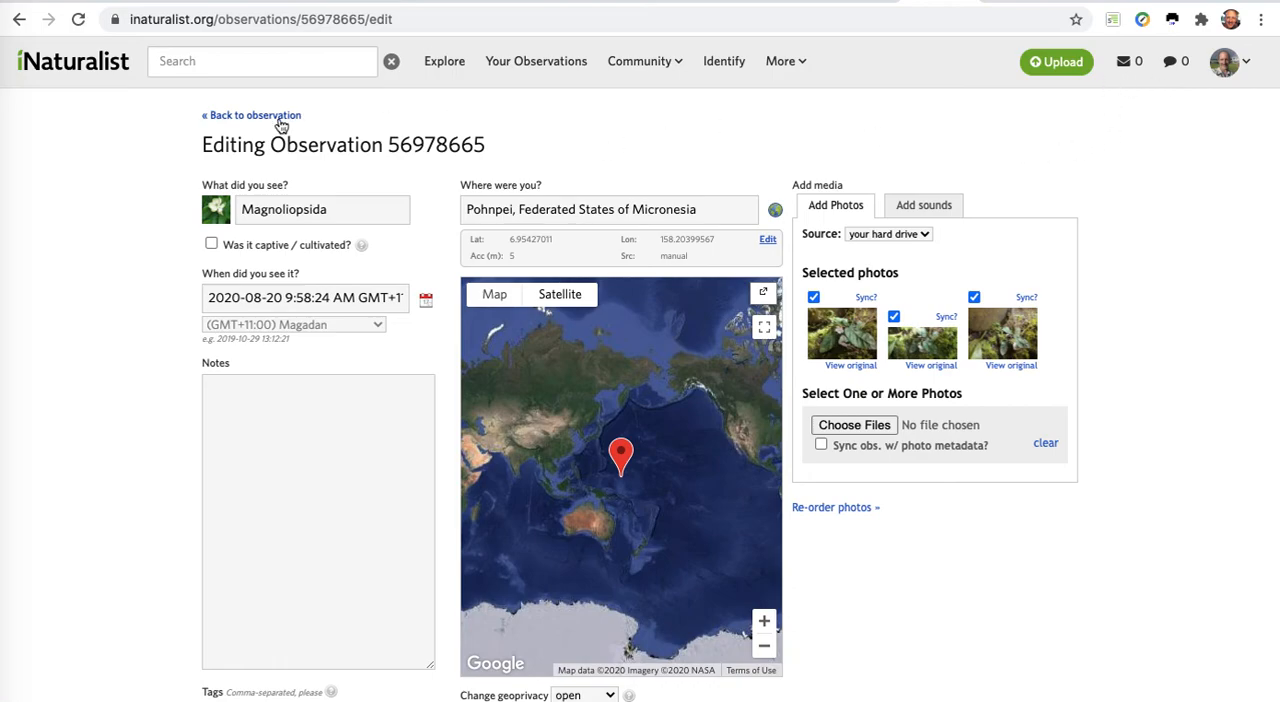
pyautogui.click(250, 116)
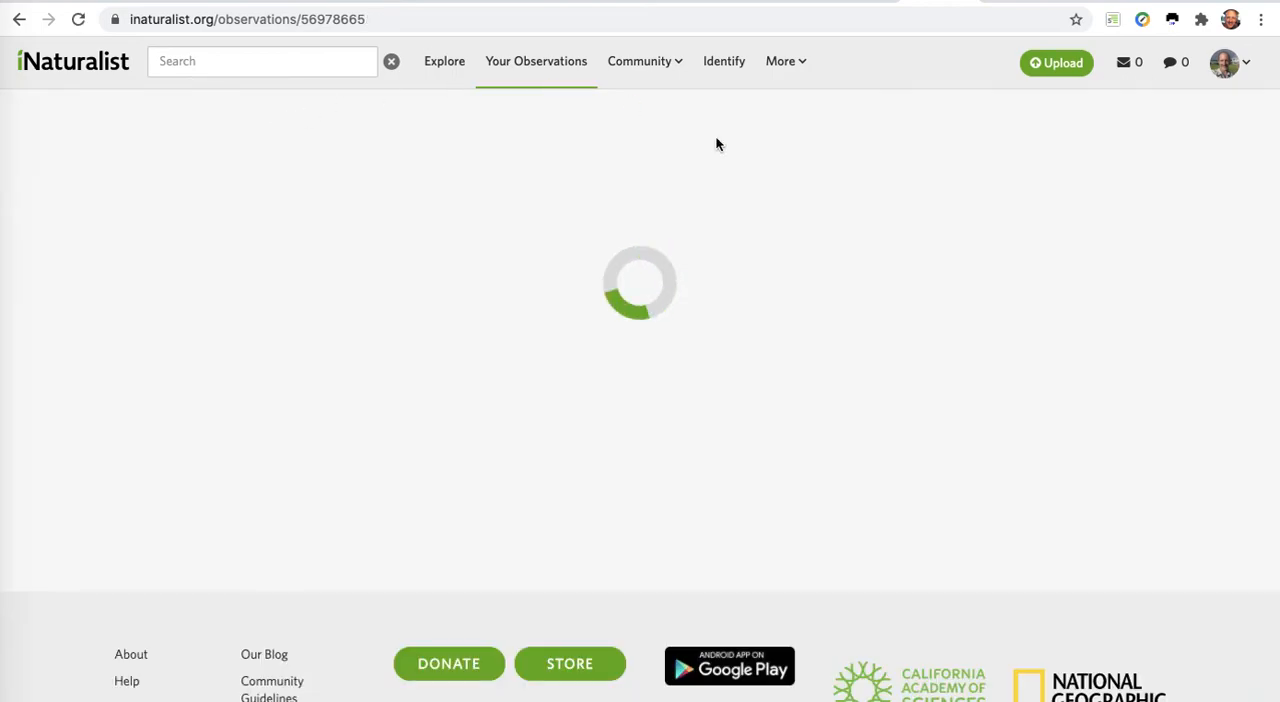
pyautogui.click(1140, 132)
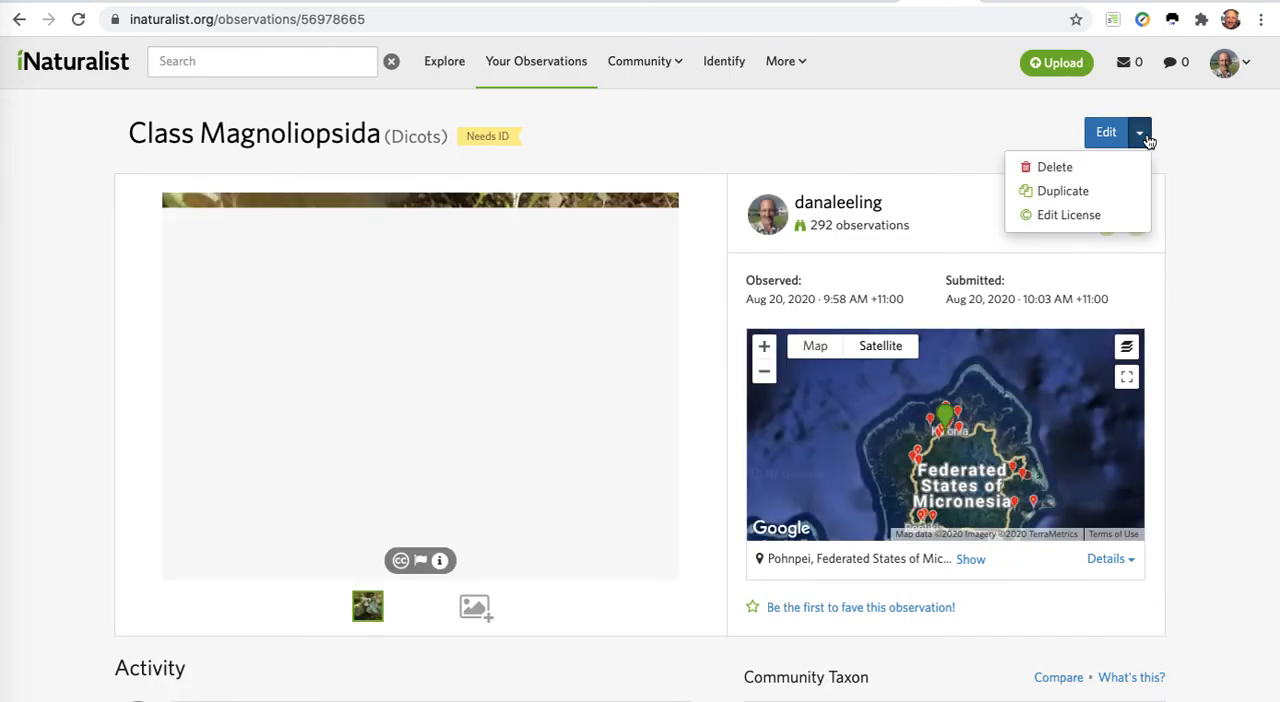